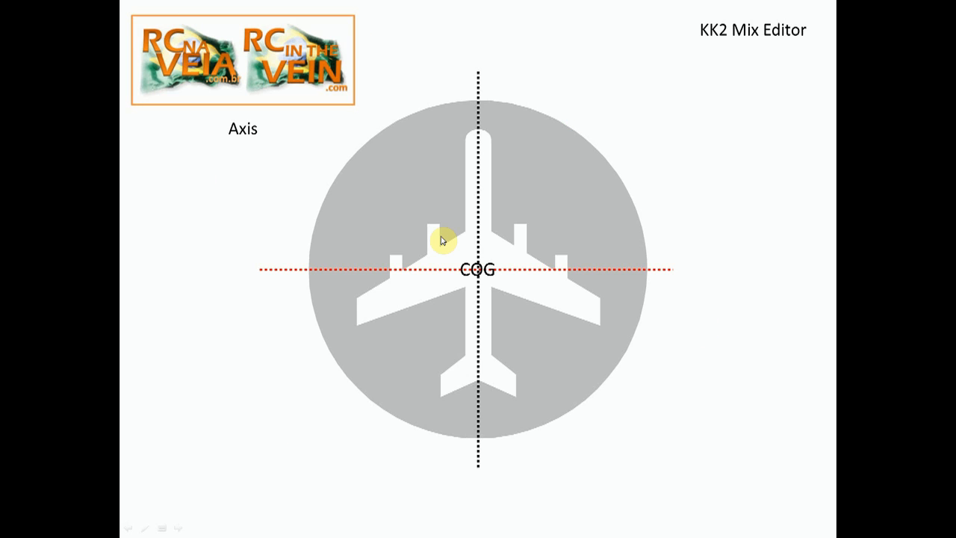
{"action": "mouse_move", "coordinate": [493, 128]}
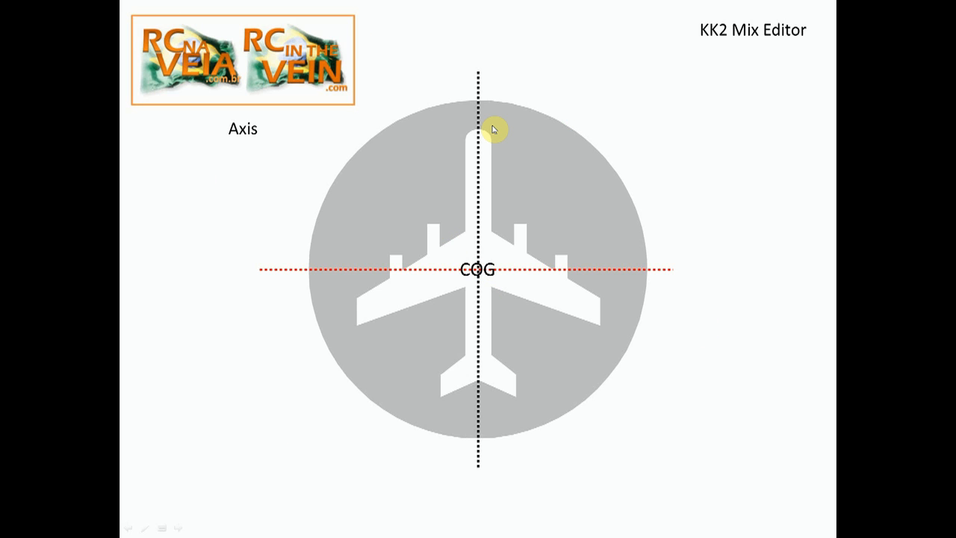
{"action": "mouse_move", "coordinate": [492, 281]}
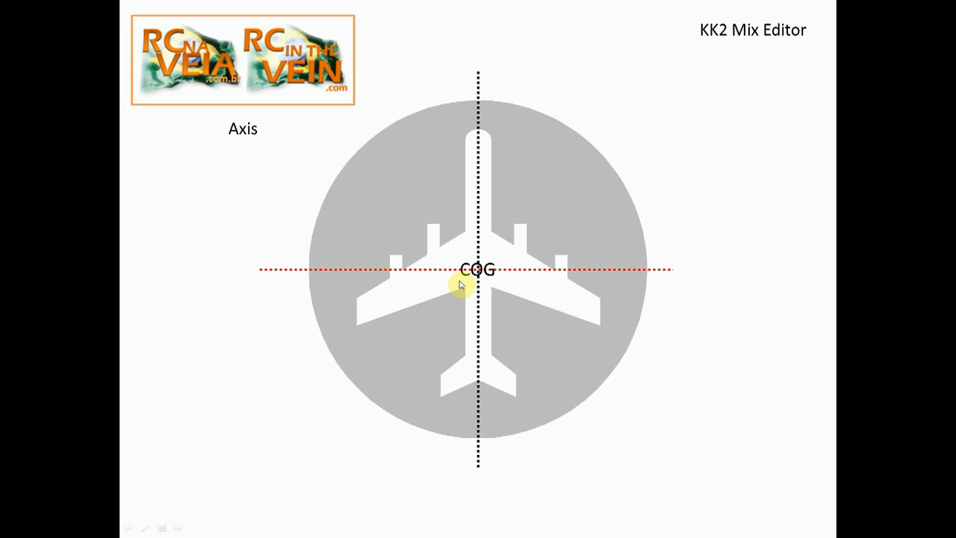
{"action": "mouse_move", "coordinate": [466, 292]}
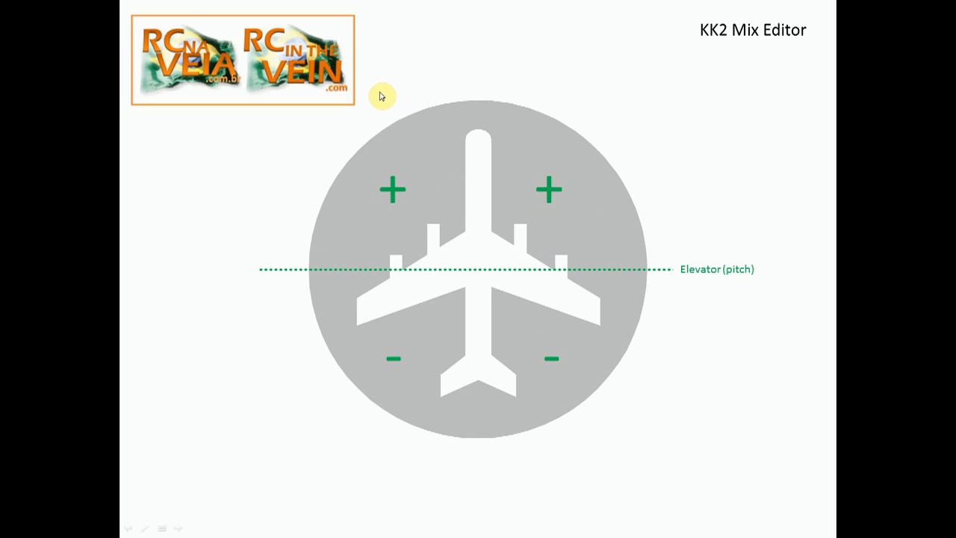
{"action": "mouse_move", "coordinate": [700, 297]}
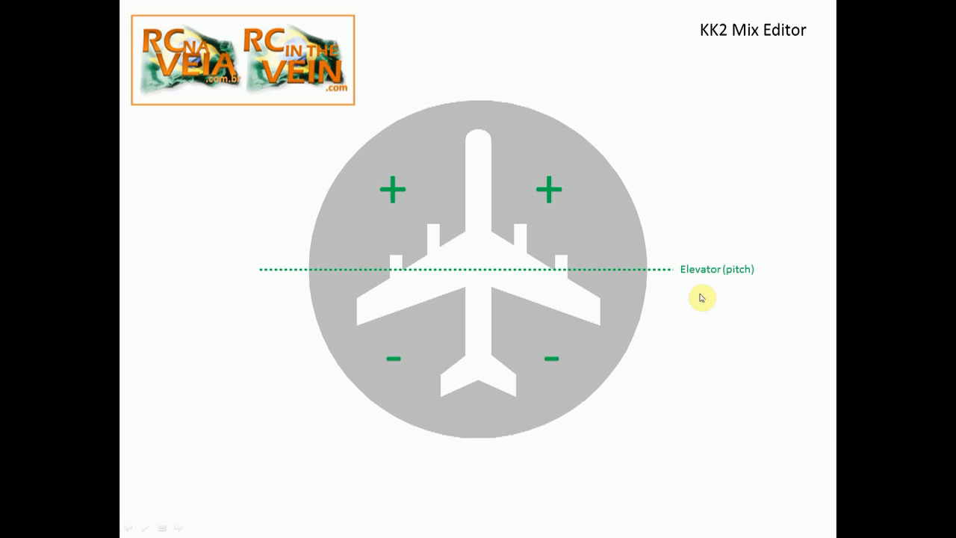
{"action": "mouse_move", "coordinate": [624, 274]}
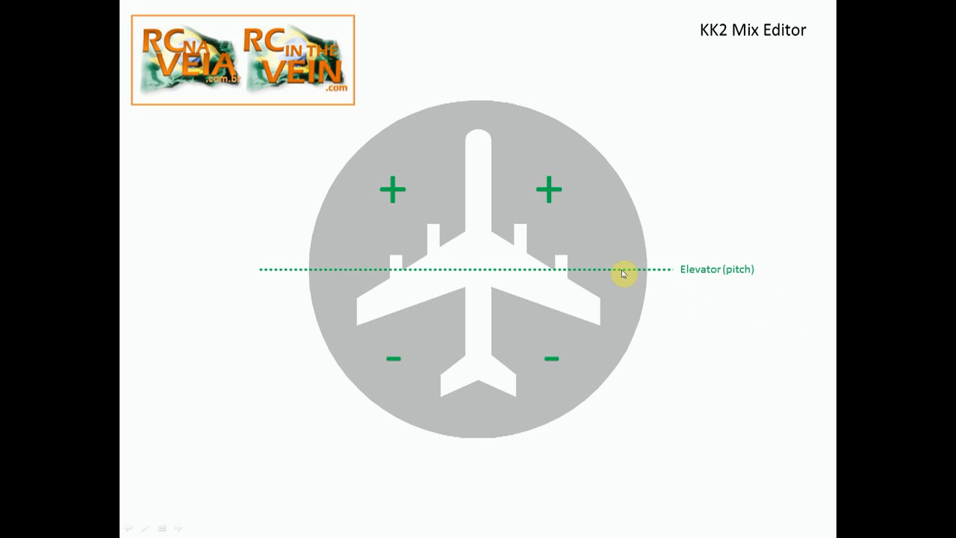
{"action": "mouse_move", "coordinate": [417, 128]}
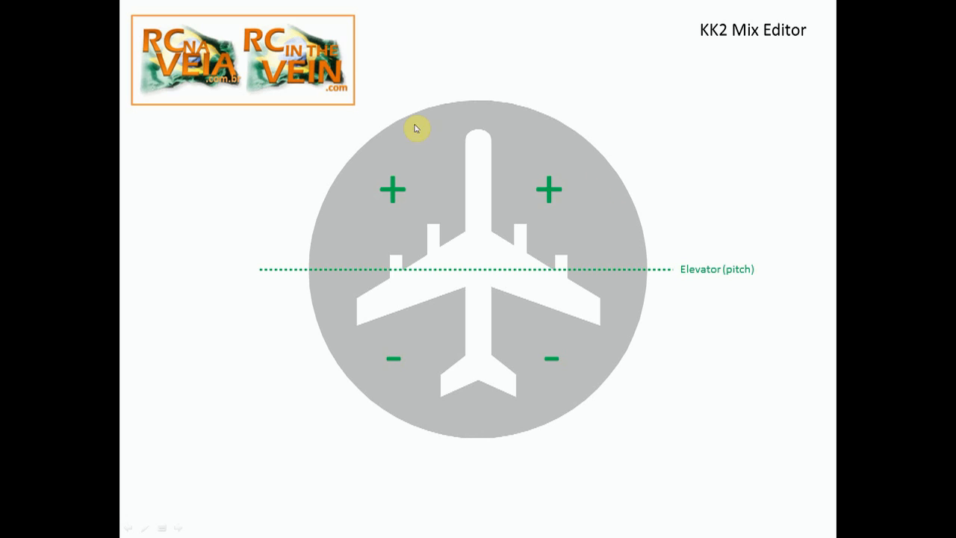
{"action": "mouse_move", "coordinate": [377, 209]}
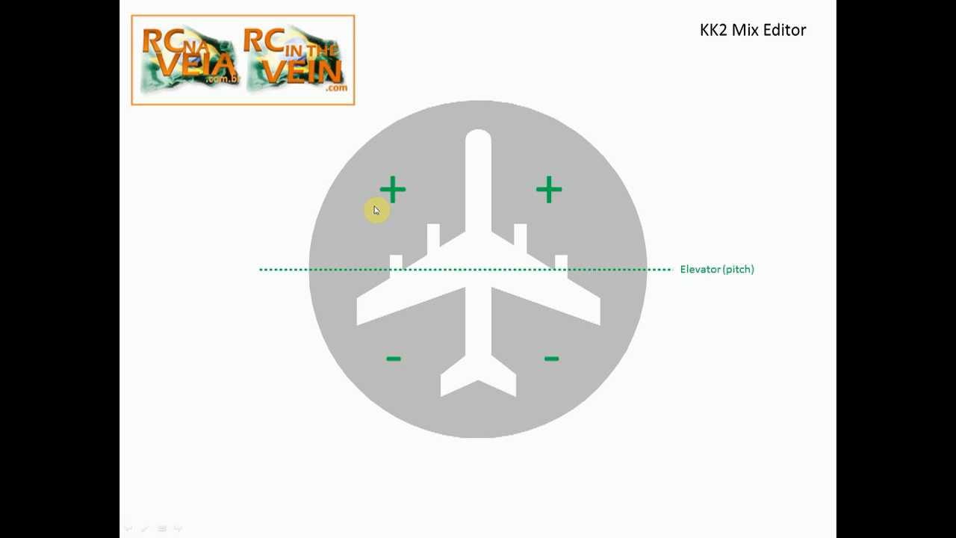
{"action": "mouse_move", "coordinate": [596, 345]}
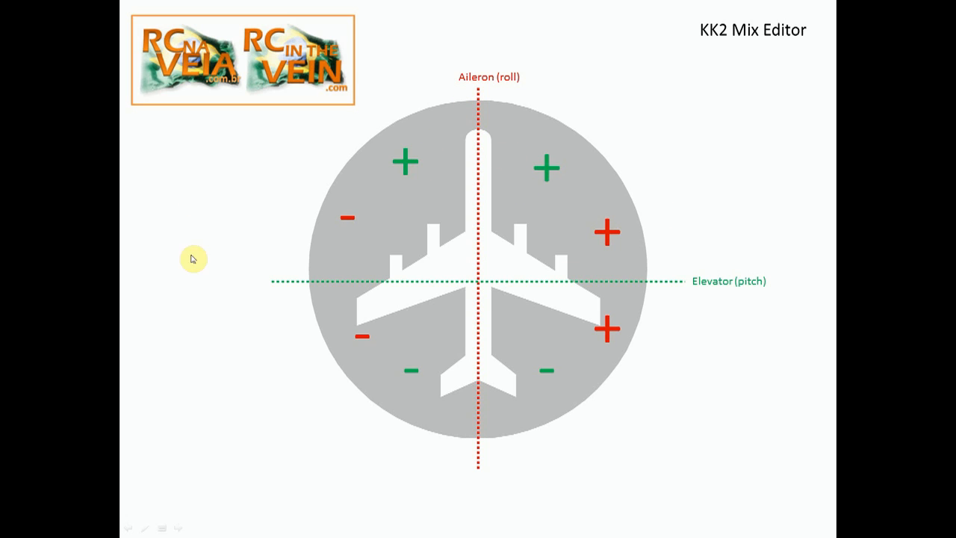
{"action": "mouse_move", "coordinate": [587, 131]}
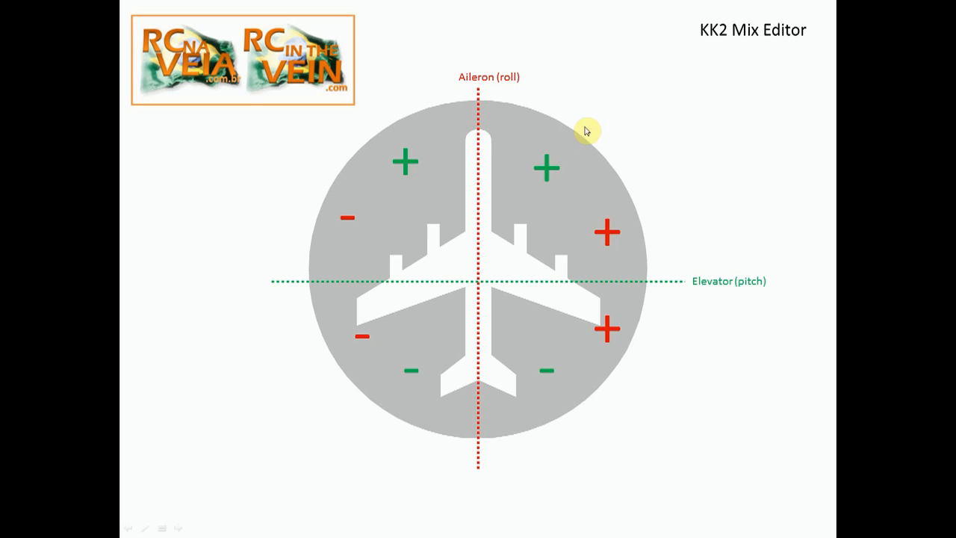
{"action": "mouse_move", "coordinate": [610, 281]}
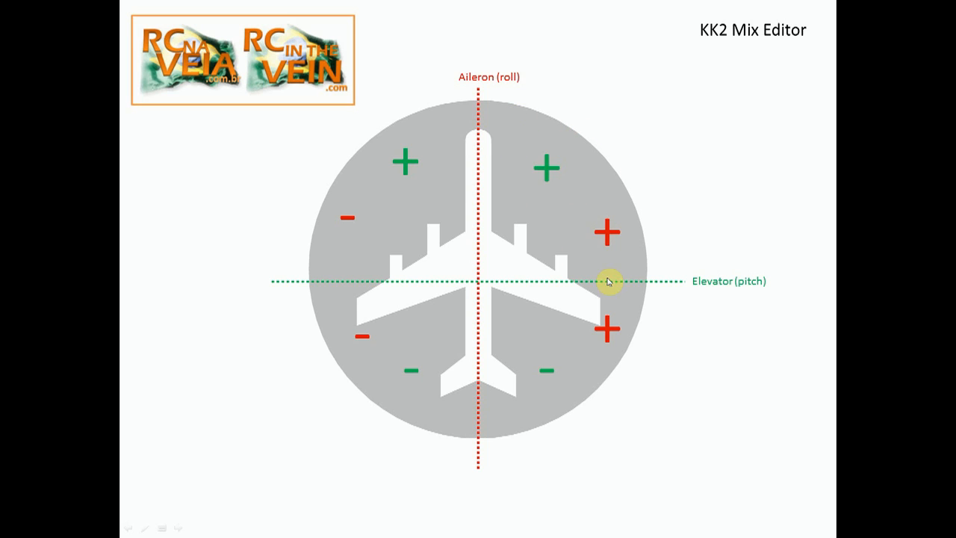
{"action": "mouse_move", "coordinate": [627, 321]}
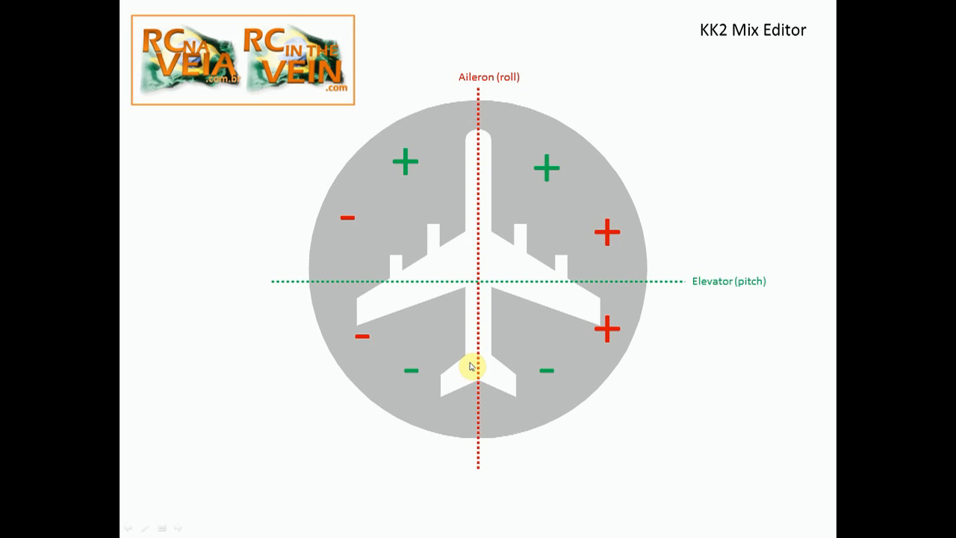
{"action": "mouse_move", "coordinate": [412, 412]}
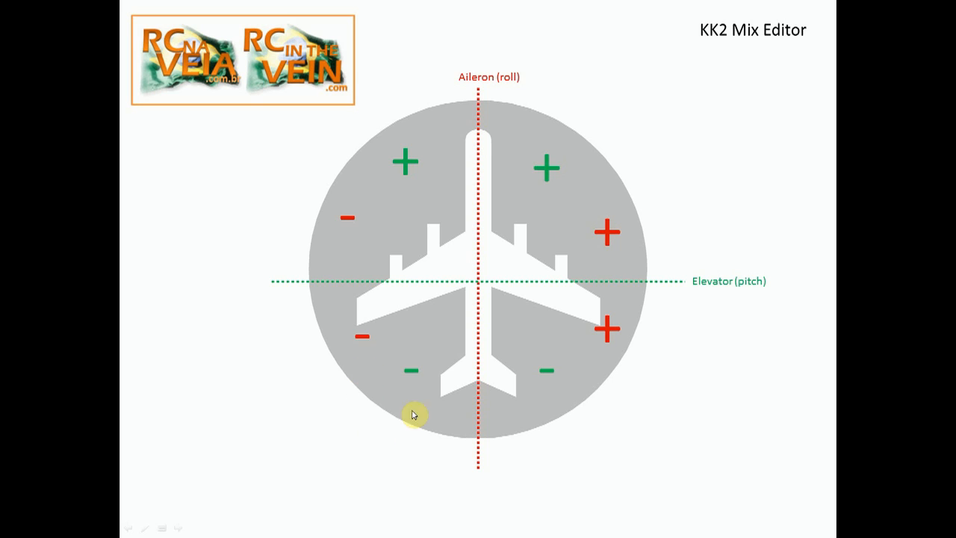
{"action": "mouse_move", "coordinate": [416, 161]}
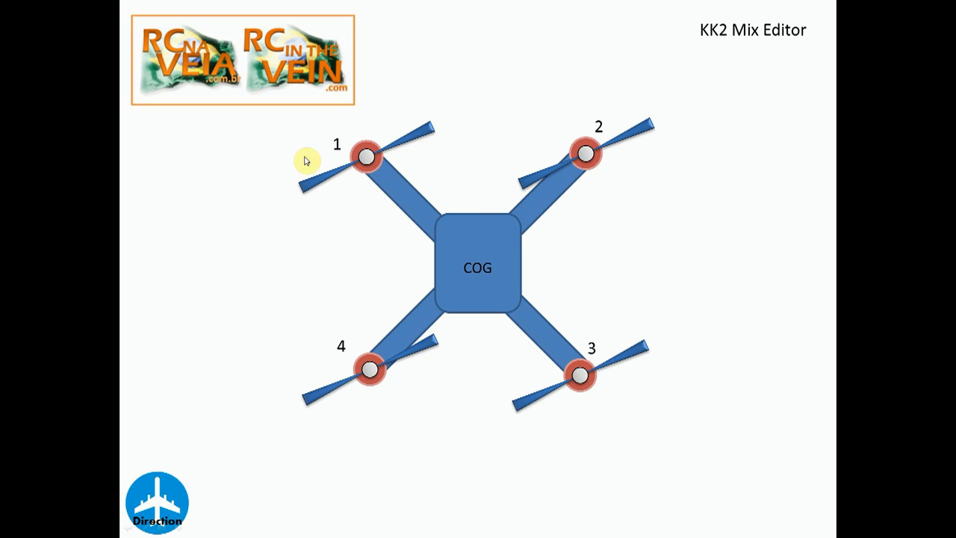
{"action": "mouse_move", "coordinate": [621, 269]}
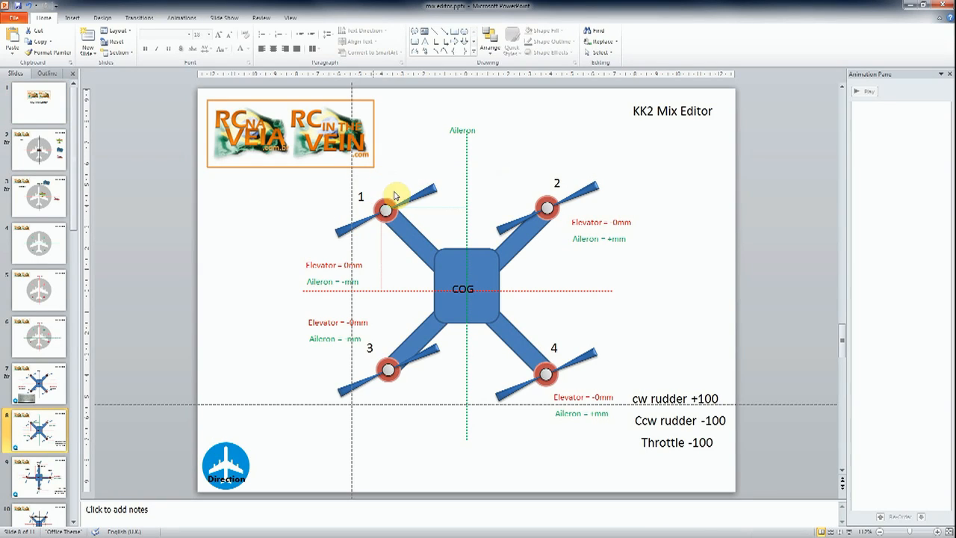
{"action": "mouse_move", "coordinate": [325, 236]}
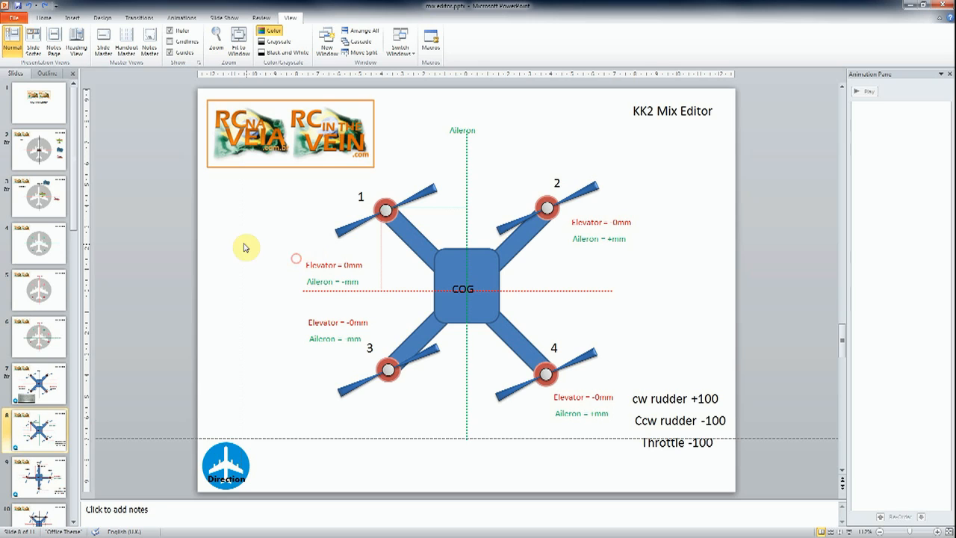
{"action": "mouse_move", "coordinate": [243, 245]}
{"action": "type", "text": "380"}
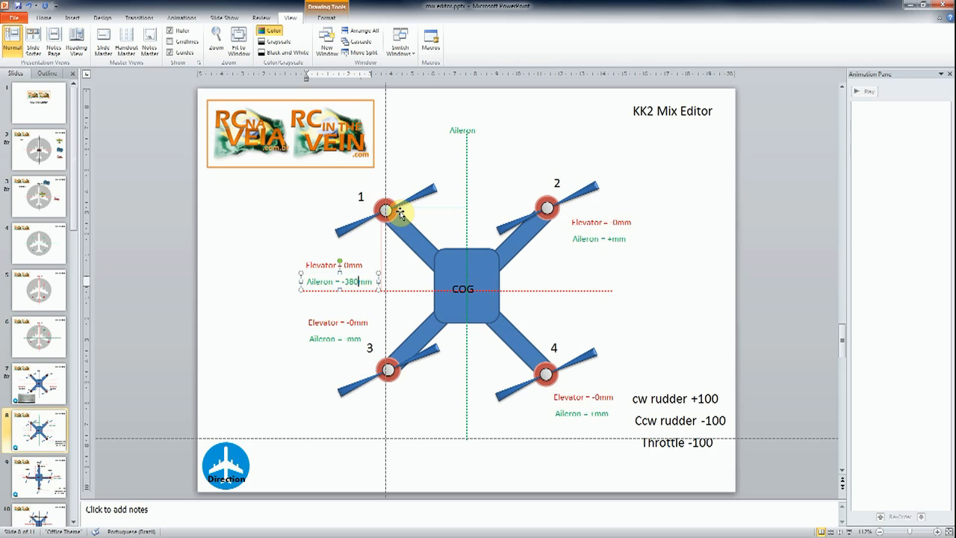
{"action": "mouse_move", "coordinate": [400, 295]}
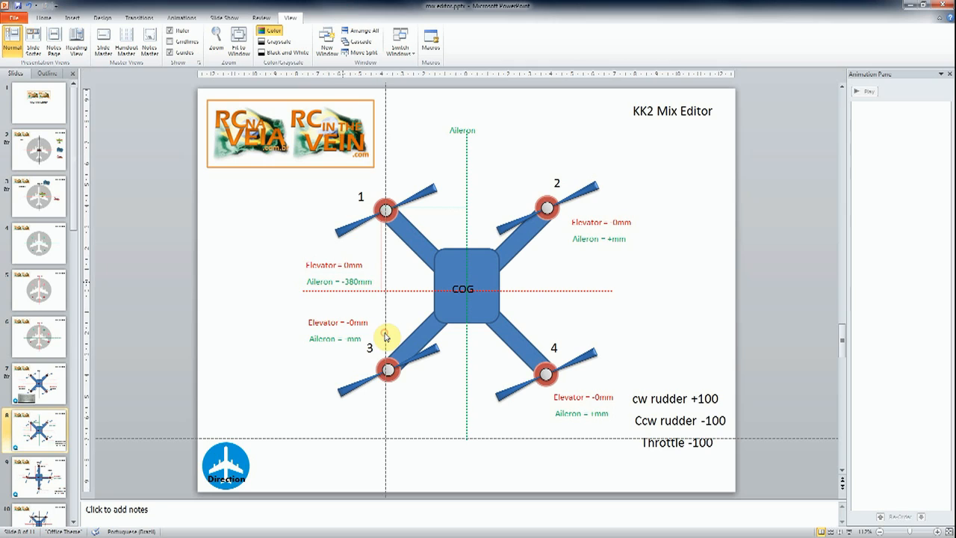
{"action": "mouse_move", "coordinate": [380, 312]}
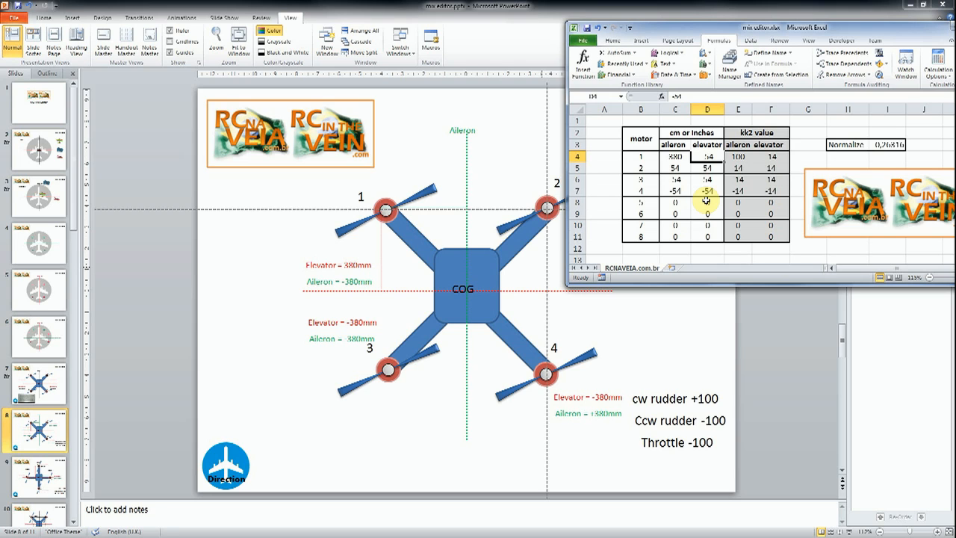
Enter the 880 motor distance into the Excel mix table and commit it.
{"action": "type", "text": "880"}
{"action": "left_click", "coordinate": [675, 155]}
{"action": "type", "text": "-"}
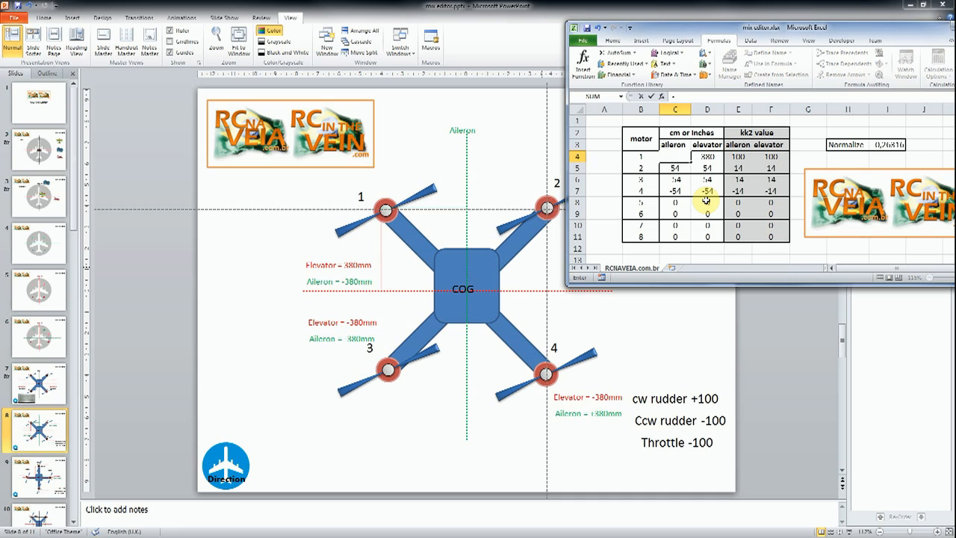
{"action": "left_click", "coordinate": [675, 168]}
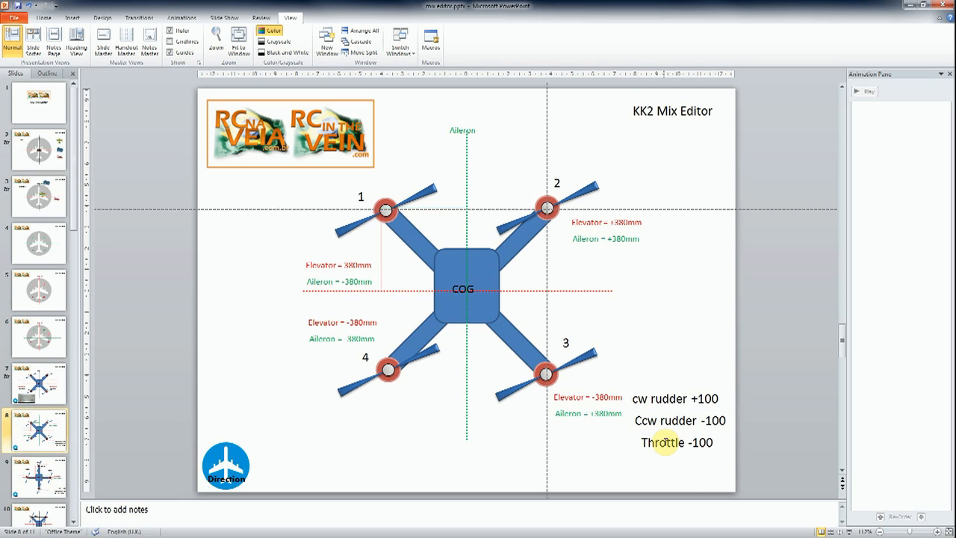
Set the quad slide's throttle note to +100 and move to the plus-layout slide.
{"action": "left_click", "coordinate": [675, 442]}
{"action": "type", "text": "+"}
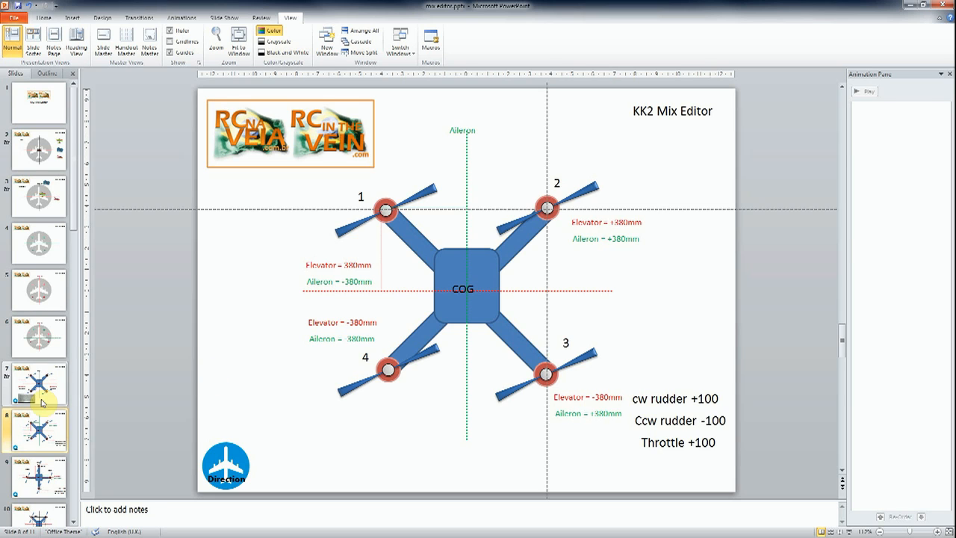
{"action": "left_click", "coordinate": [37, 382]}
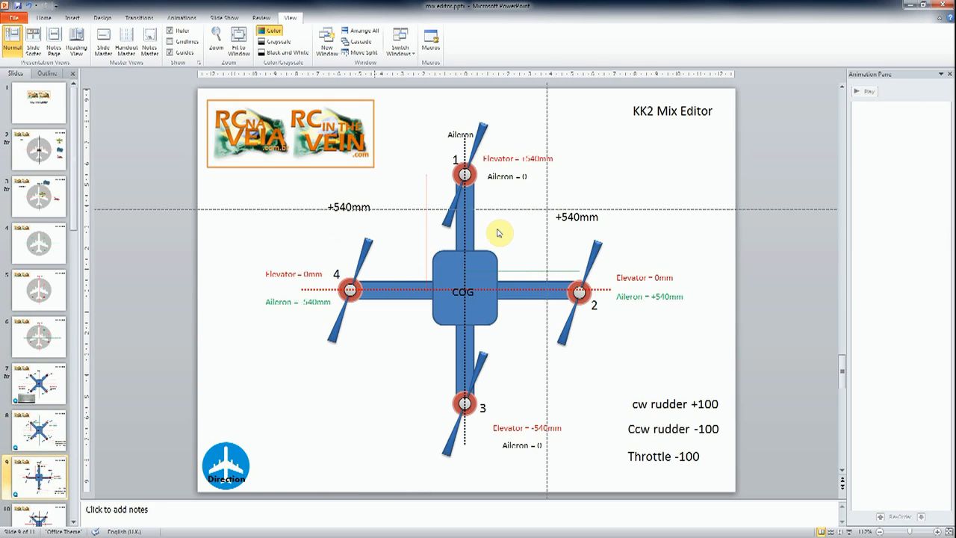
{"action": "mouse_move", "coordinate": [530, 243]}
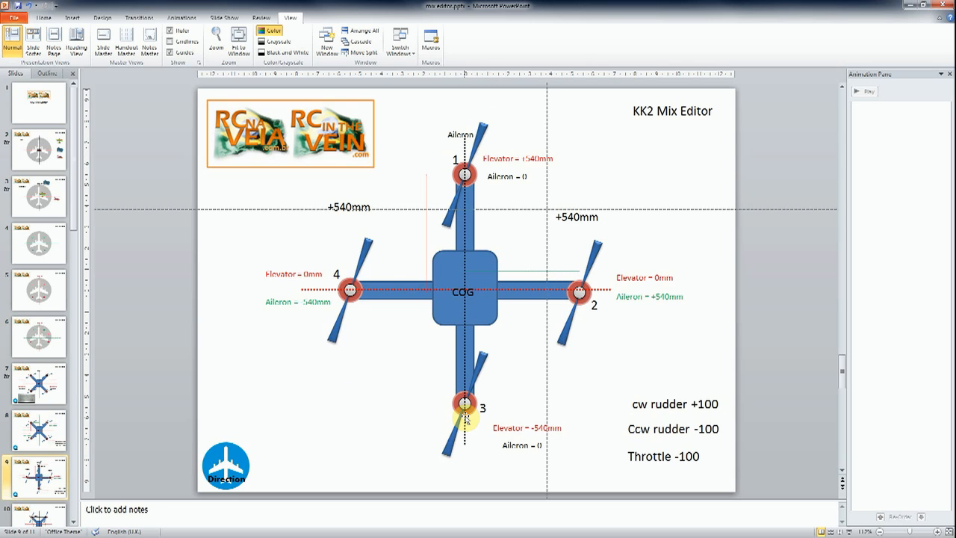
{"action": "left_click", "coordinate": [348, 206]}
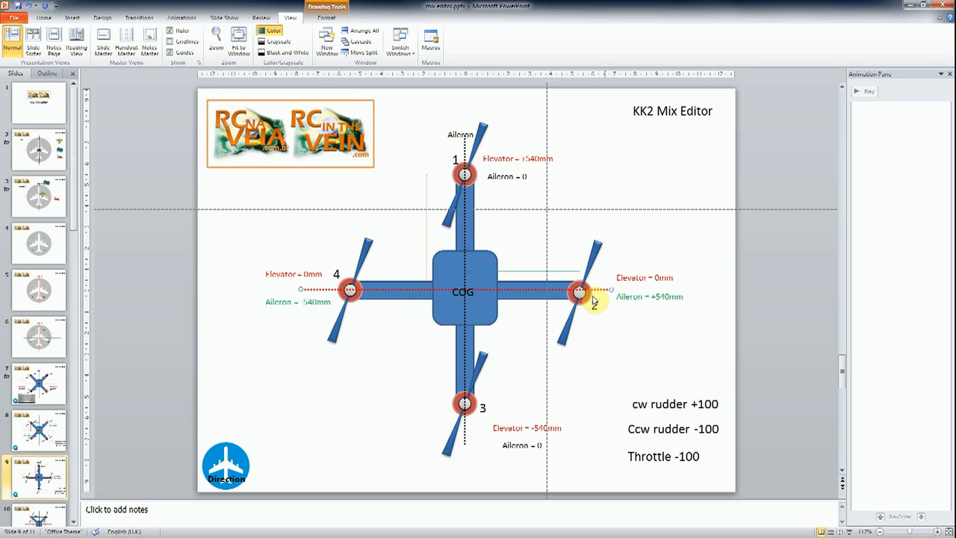
{"action": "mouse_move", "coordinate": [385, 312]}
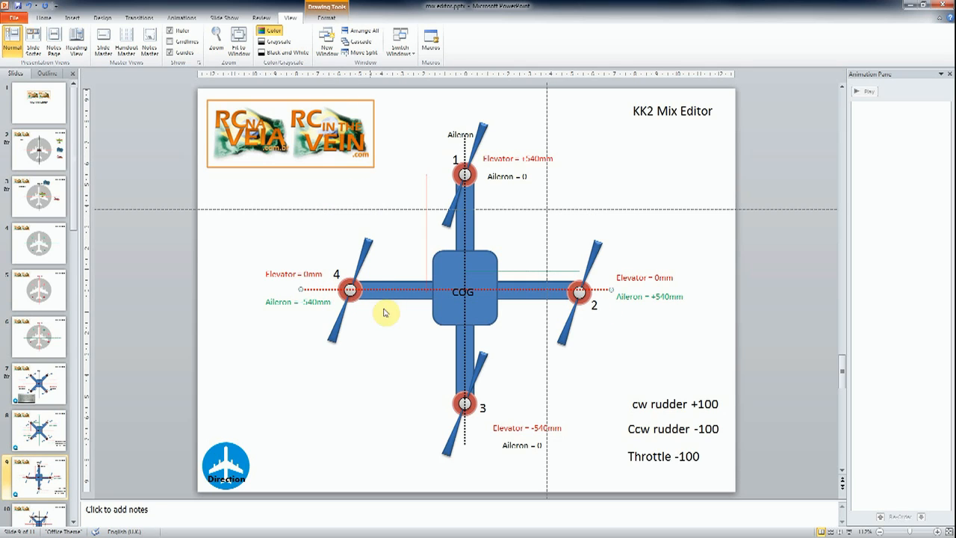
{"action": "mouse_move", "coordinate": [331, 290]}
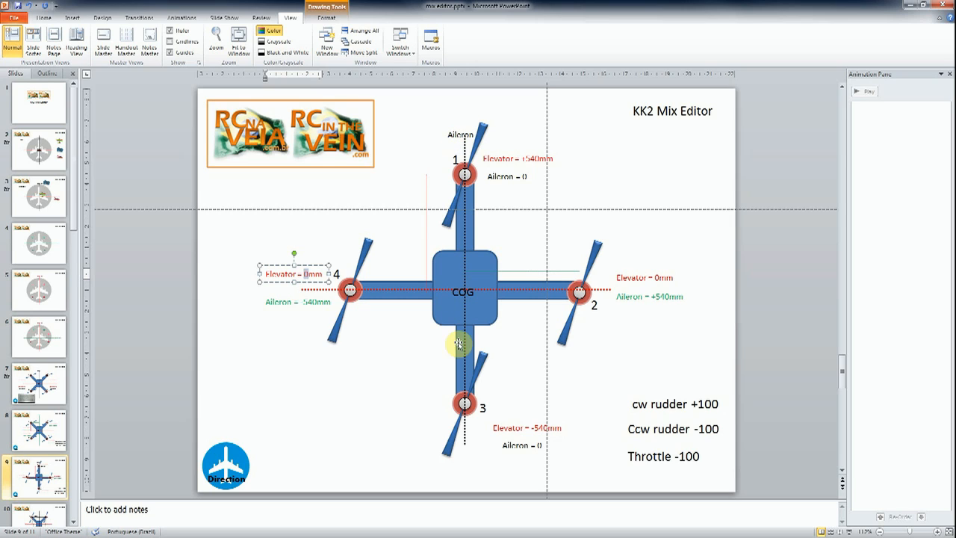
{"action": "mouse_move", "coordinate": [305, 445]}
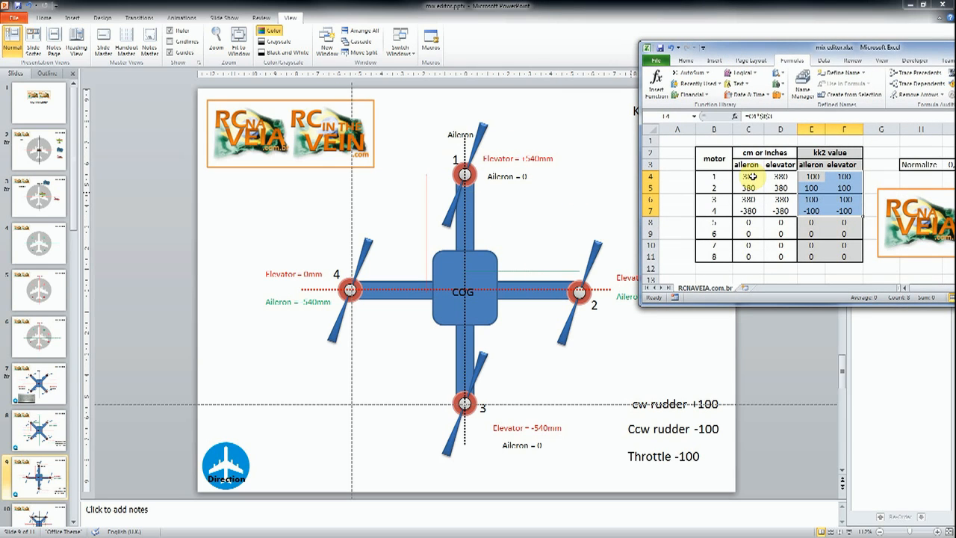
Set motor 1's distance to 540, check its KK2 elevator formula, and return to the slide.
{"action": "left_click", "coordinate": [746, 176]}
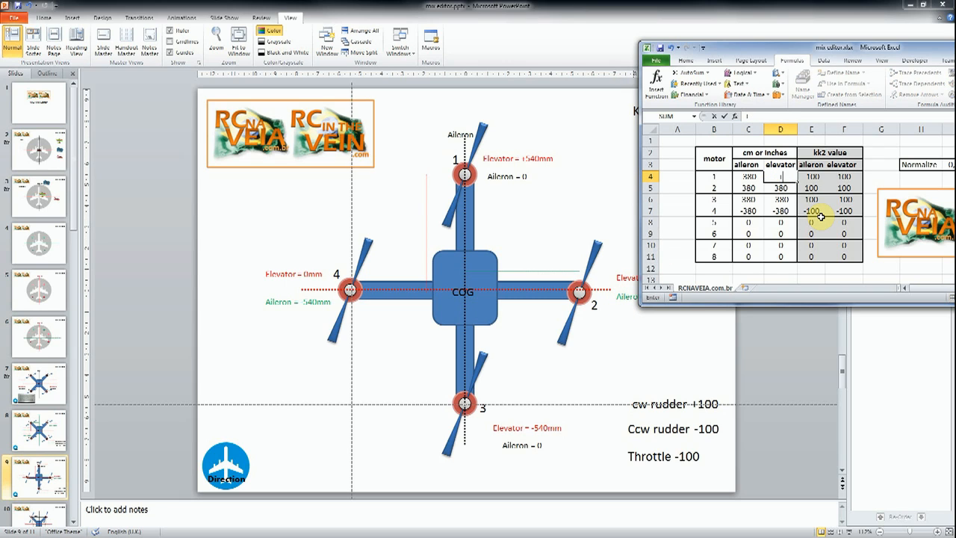
{"action": "type", "text": "540"}
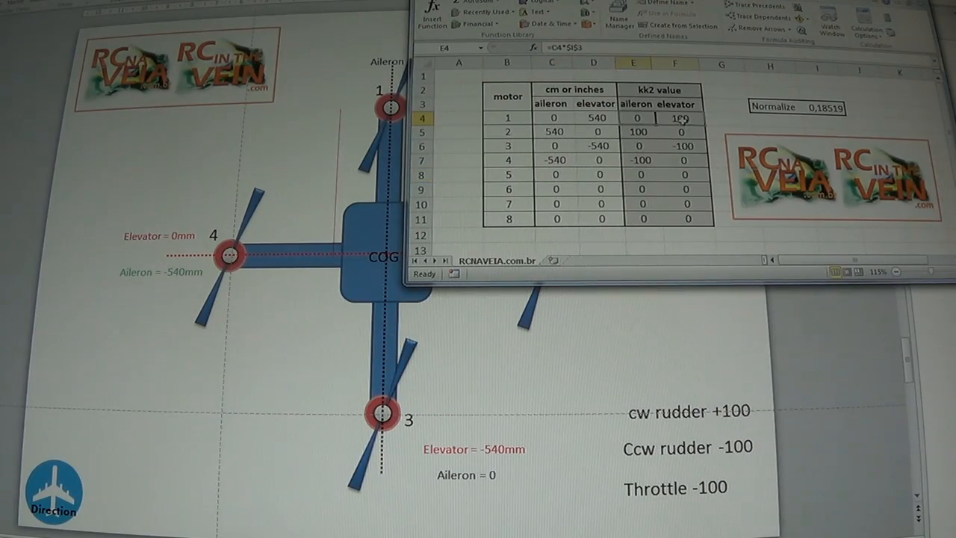
{"action": "left_click", "coordinate": [675, 159]}
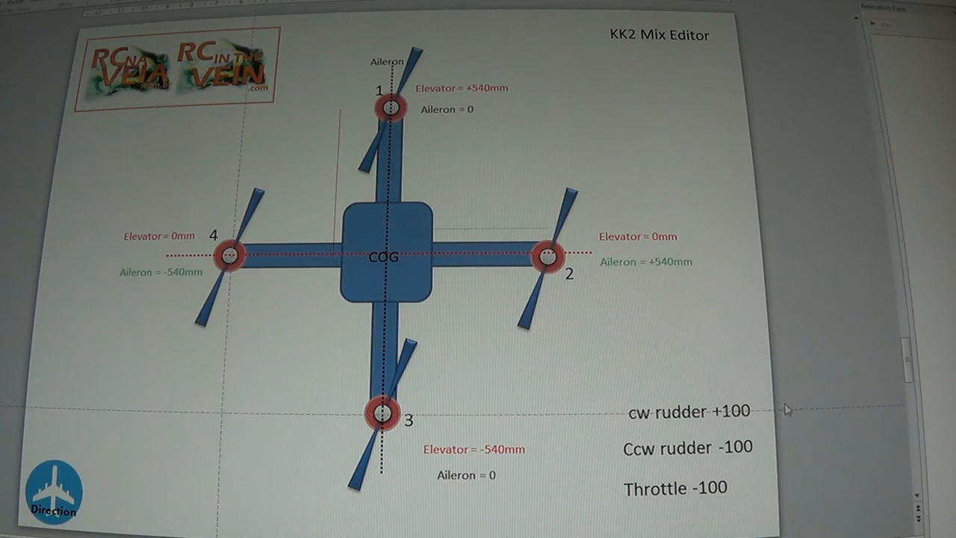
{"action": "left_click", "coordinate": [675, 487]}
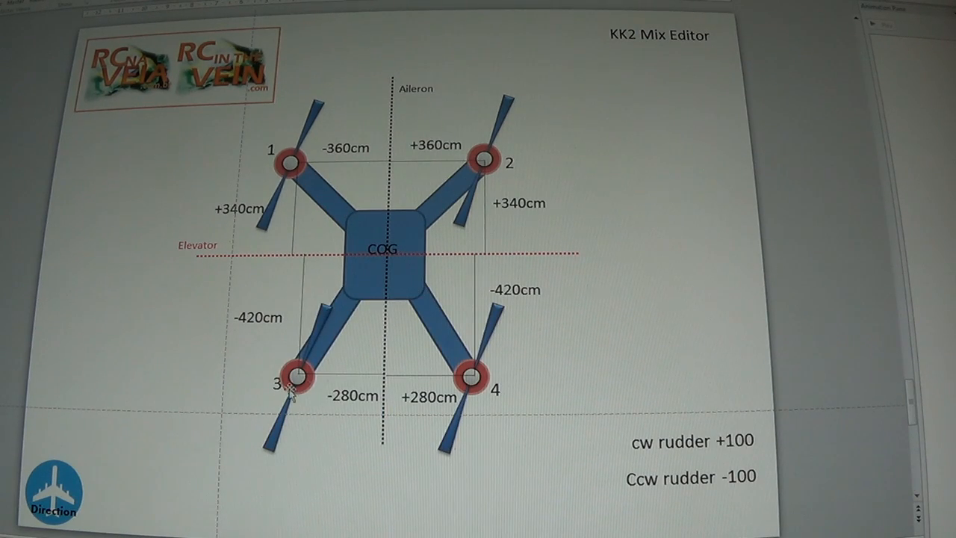
{"action": "mouse_move", "coordinate": [595, 125]}
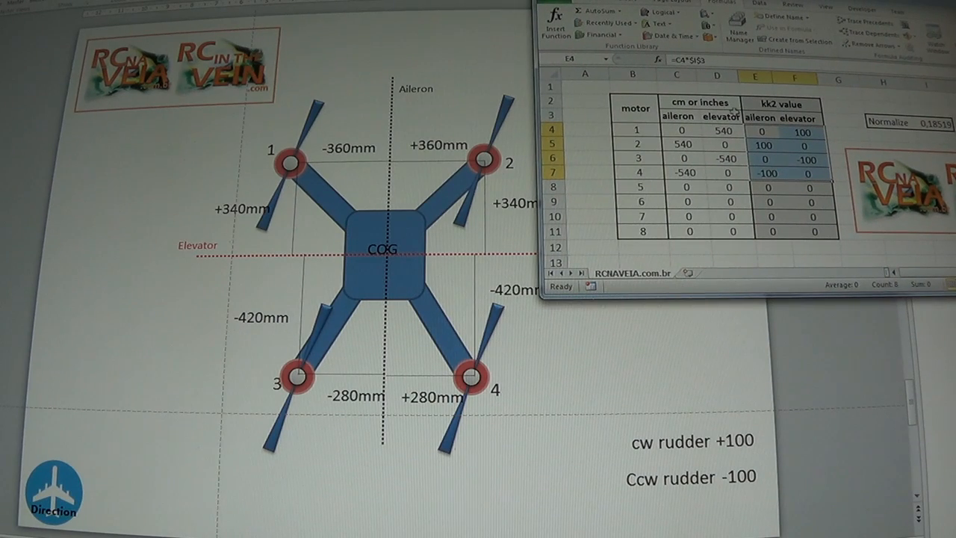
Review the KK2 value formulas and the normalize factor calculation for the irregular quad.
{"action": "left_click", "coordinate": [677, 130]}
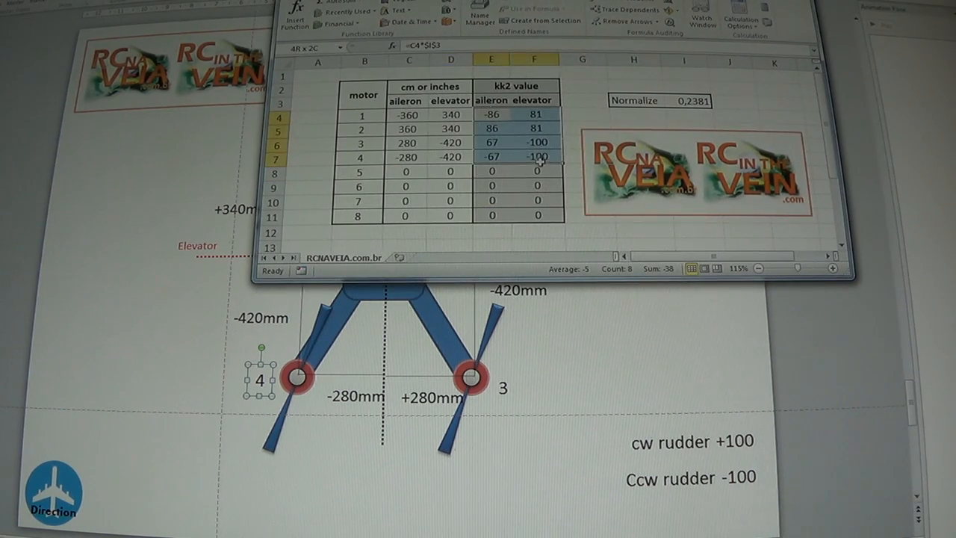
{"action": "left_click", "coordinate": [407, 157]}
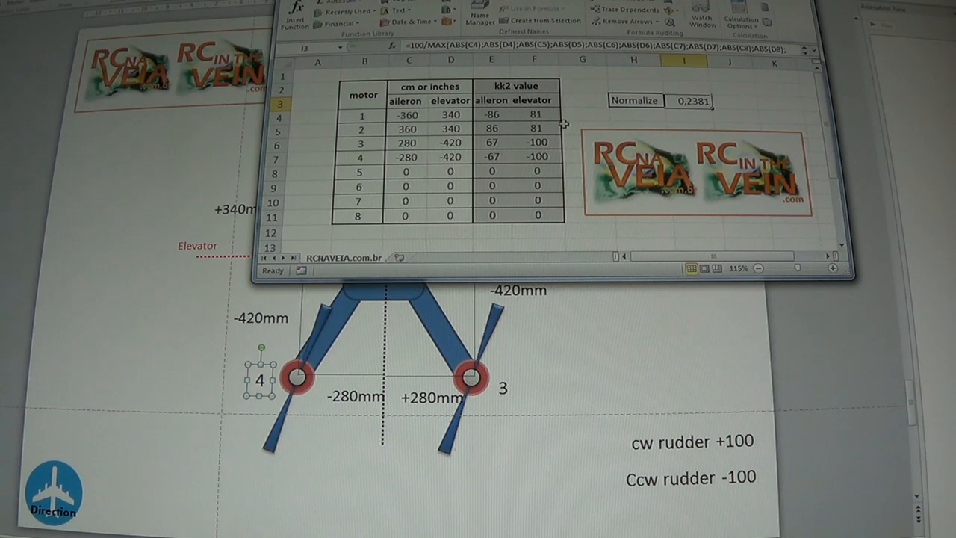
{"action": "left_click", "coordinate": [532, 129]}
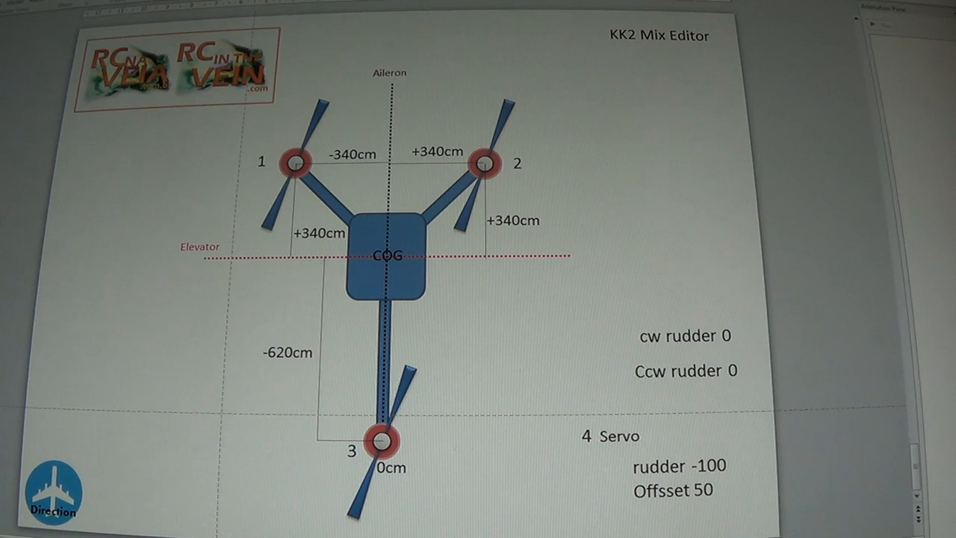
{"action": "mouse_move", "coordinate": [686, 135]}
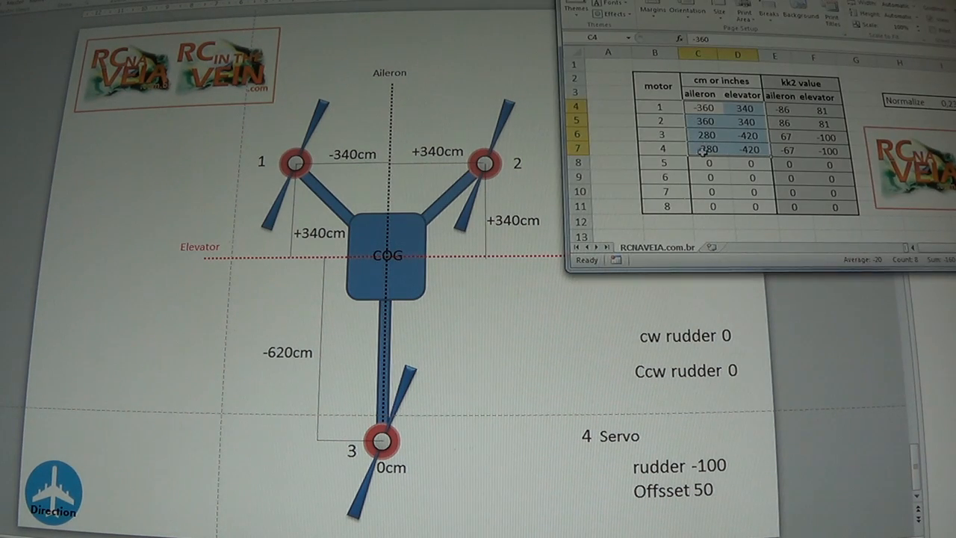
Zero out motor 4's row, set motor 3's aileron to 0 and start its elevator value as -60.
{"action": "type", "text": "0"}
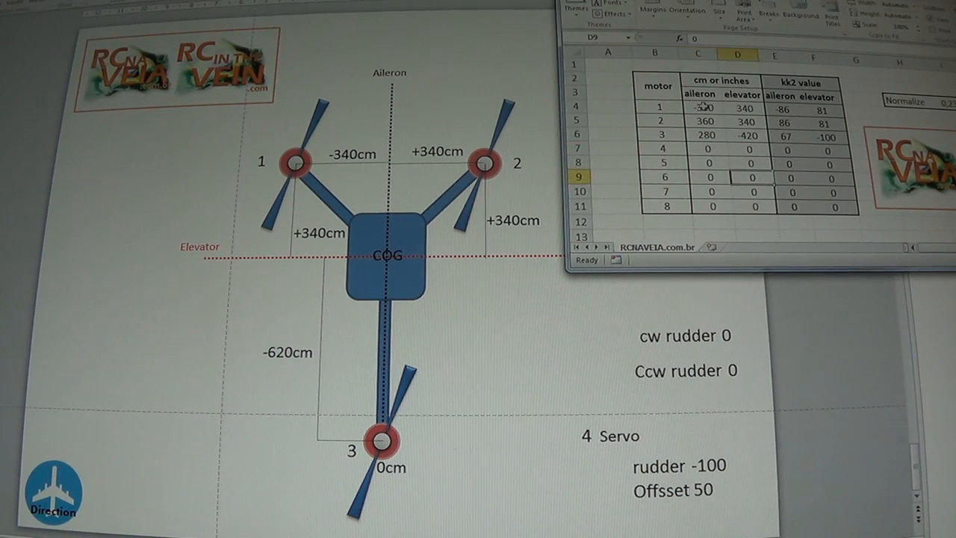
{"action": "left_click", "coordinate": [697, 108]}
{"action": "type", "text": "-340"}
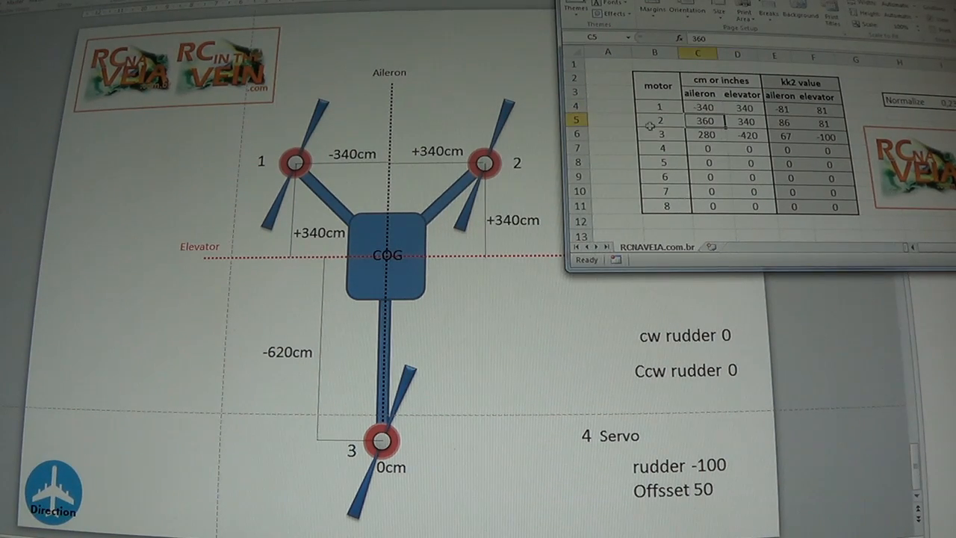
{"action": "mouse_move", "coordinate": [481, 162]}
{"action": "type", "text": "340"}
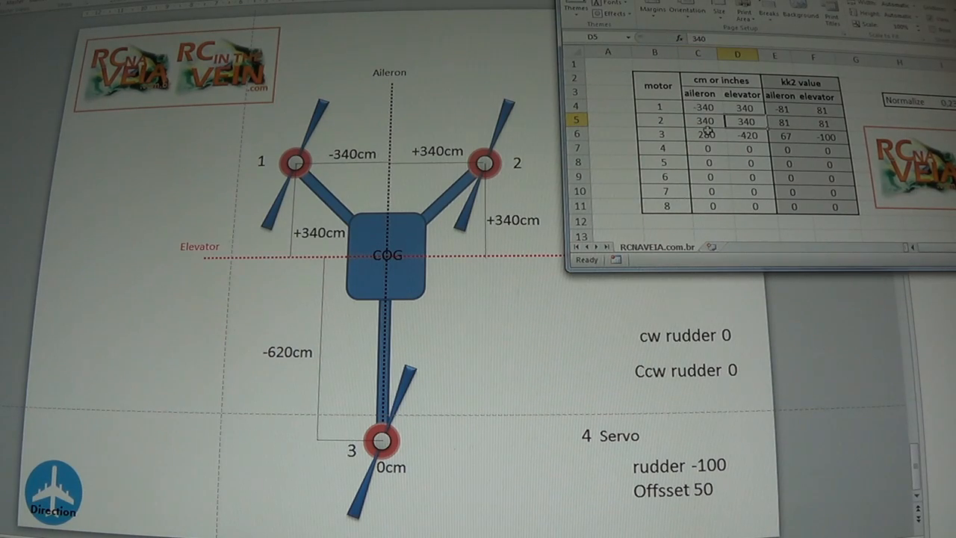
{"action": "left_click", "coordinate": [697, 136]}
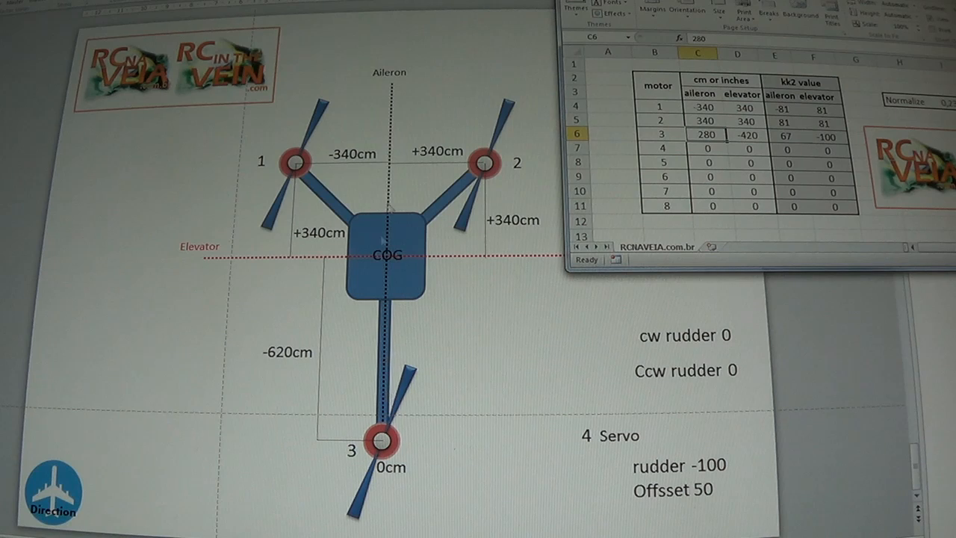
{"action": "mouse_move", "coordinate": [388, 461]}
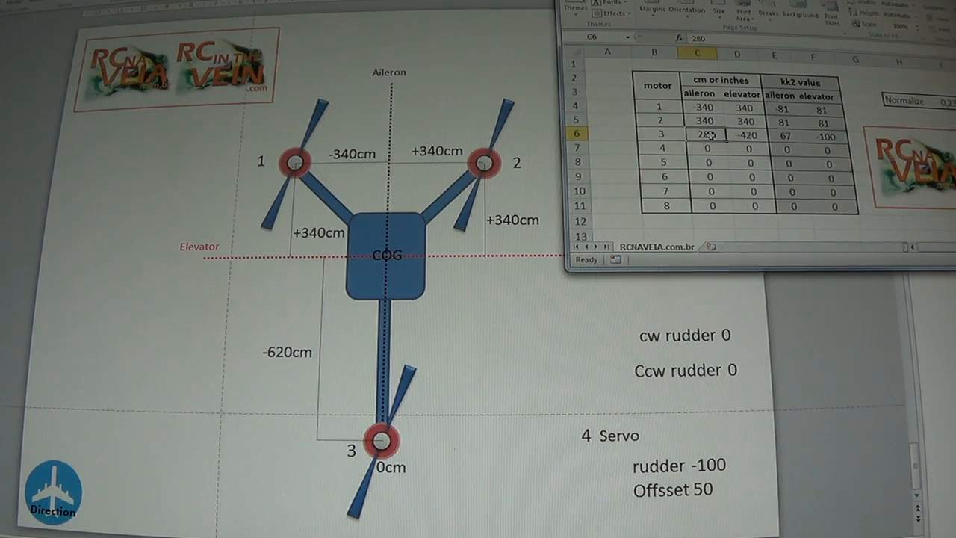
{"action": "left_click", "coordinate": [738, 134]}
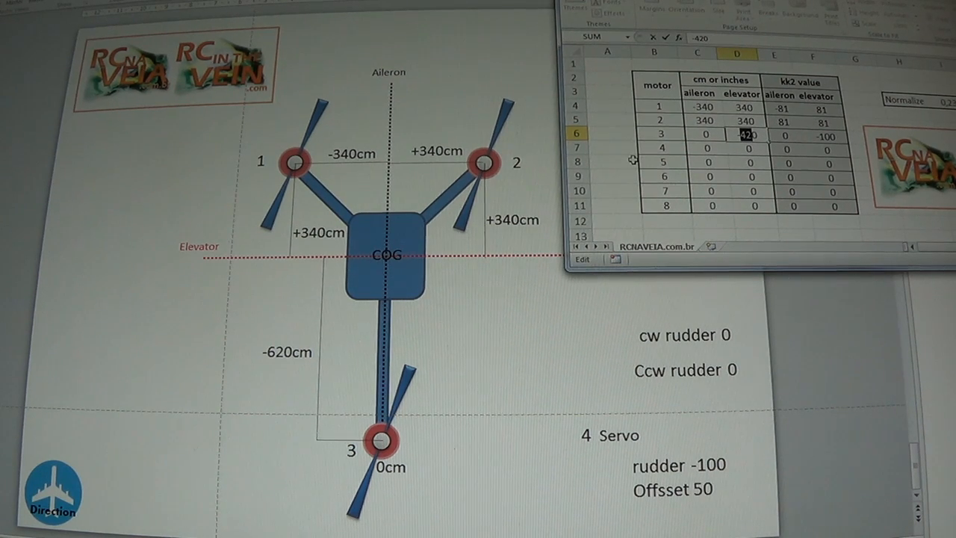
{"action": "type", "text": "-60"}
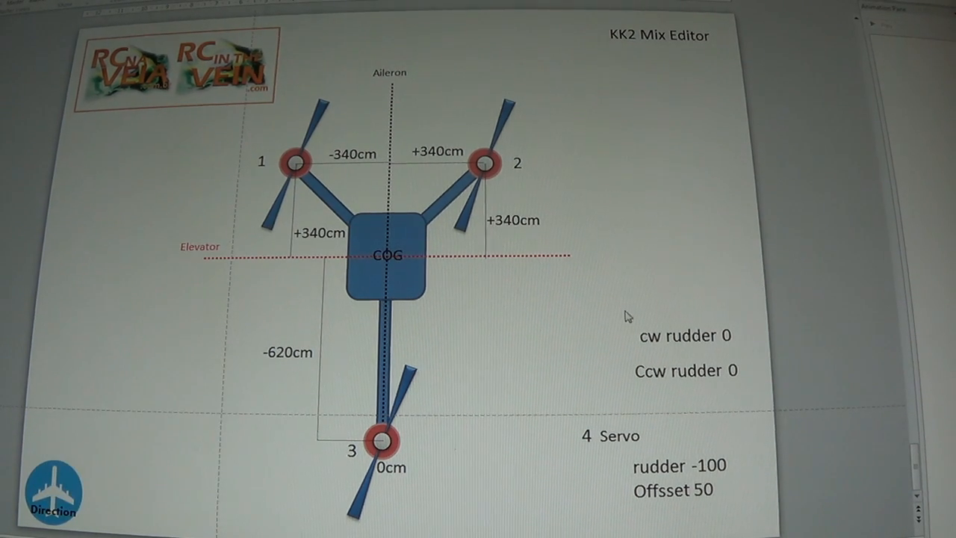
Move the Servo label beside motor 4 above the rudder -100 and Offset 50 lines.
{"action": "left_click", "coordinate": [684, 335]}
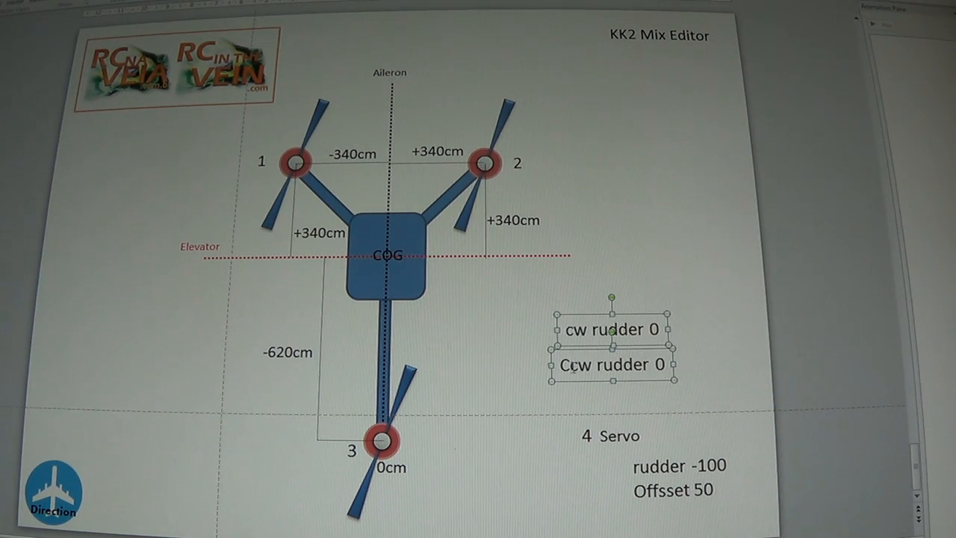
{"action": "left_click", "coordinate": [696, 314]}
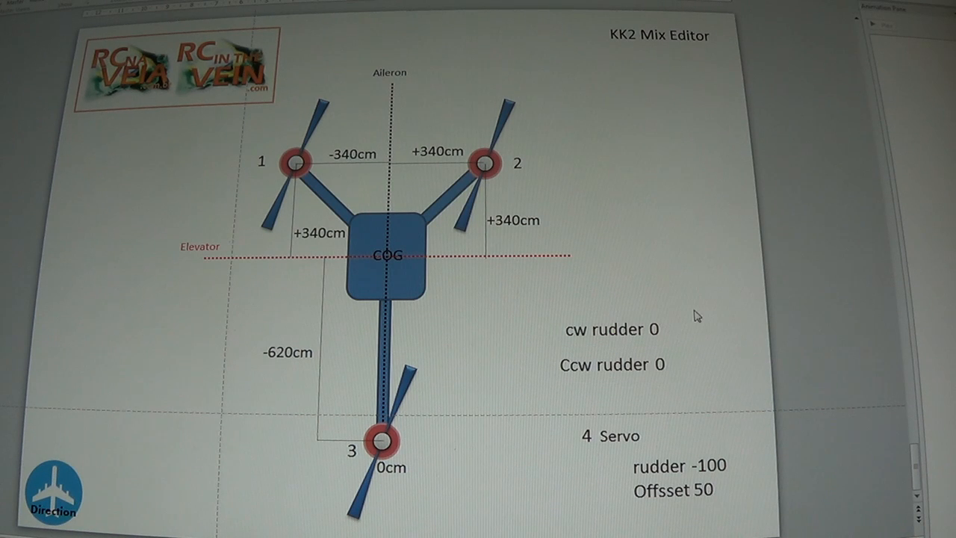
{"action": "mouse_move", "coordinate": [434, 90]}
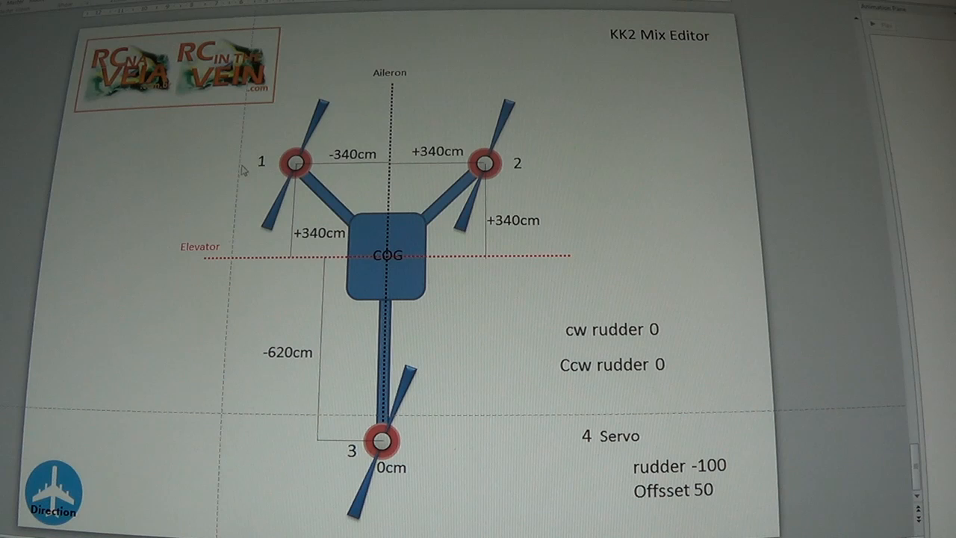
{"action": "mouse_move", "coordinate": [601, 445]}
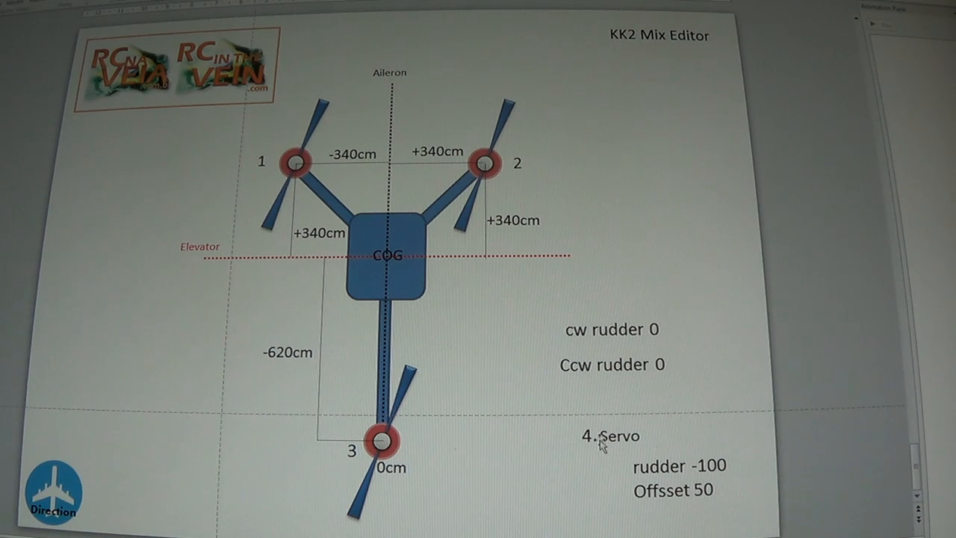
{"action": "left_click", "coordinate": [620, 433]}
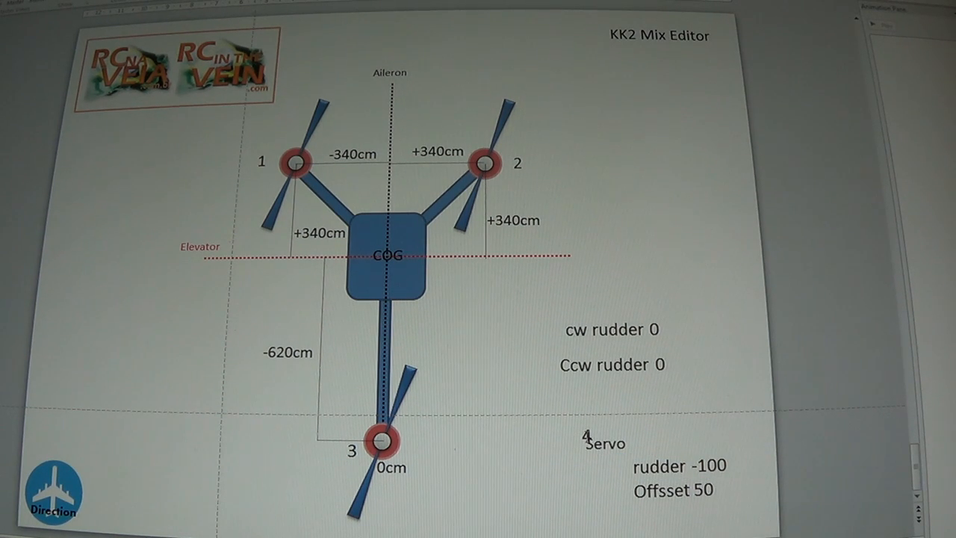
{"action": "left_click", "coordinate": [624, 443]}
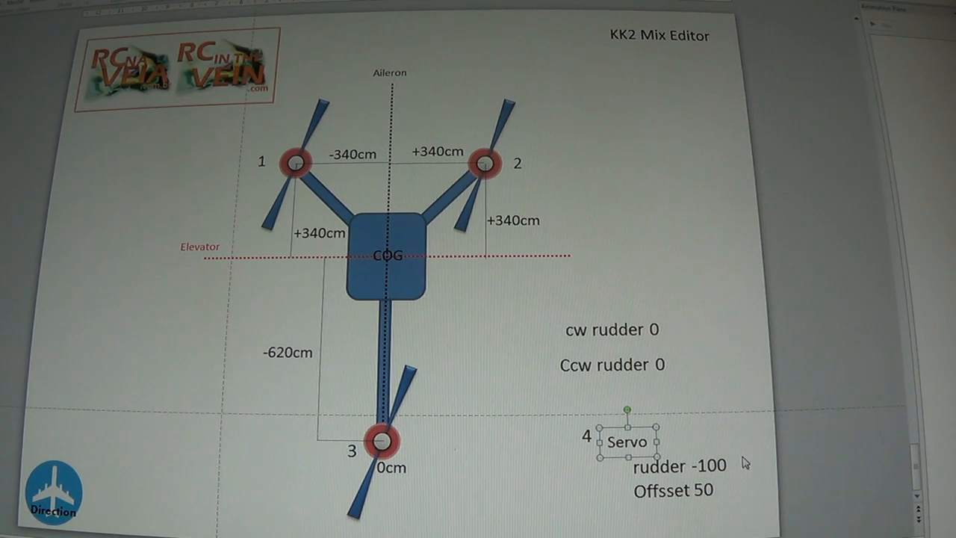
{"action": "mouse_move", "coordinate": [739, 460]}
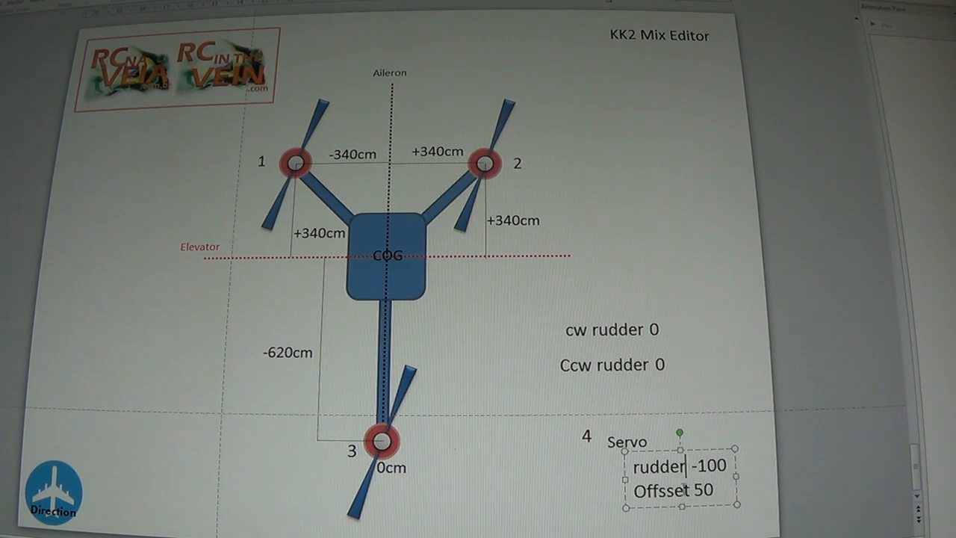
{"action": "double_click", "coordinate": [702, 490]}
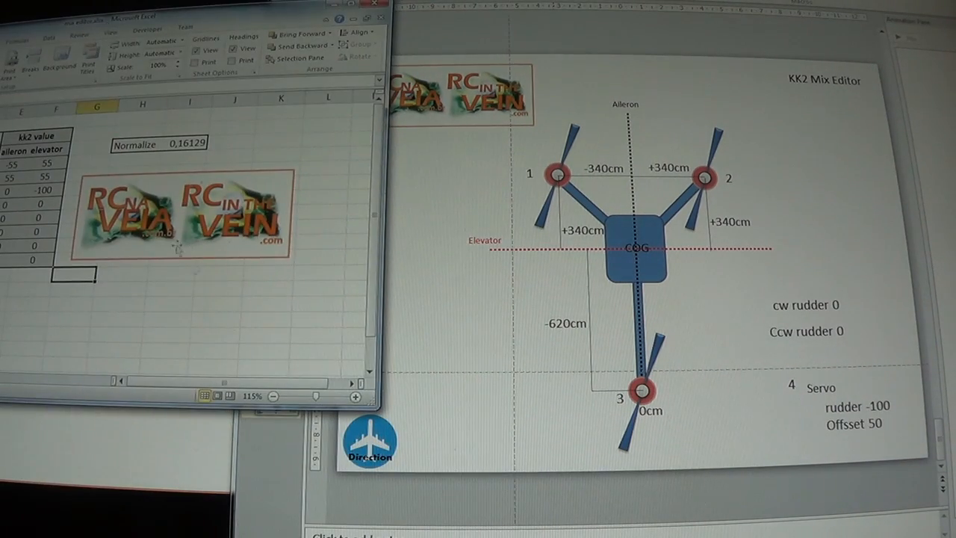
{"action": "mouse_move", "coordinate": [272, 257]}
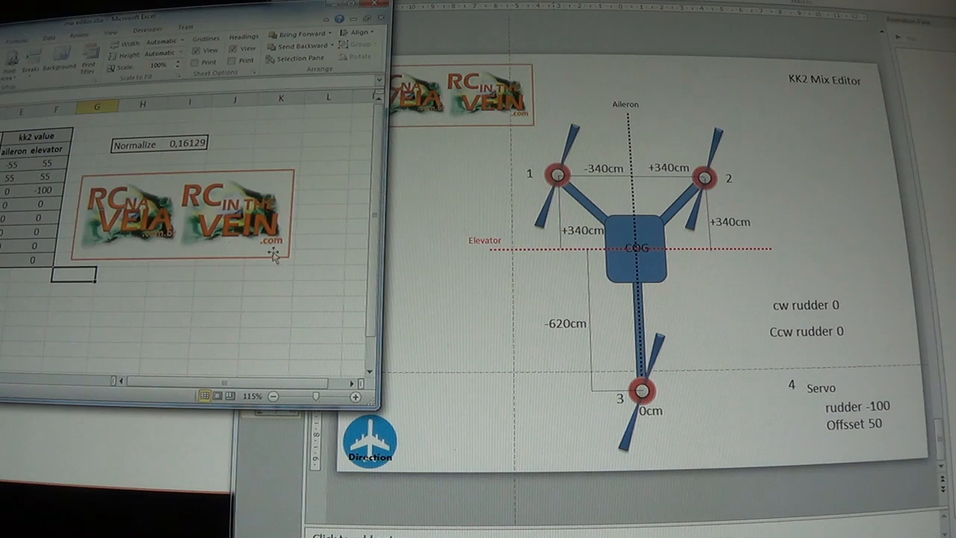